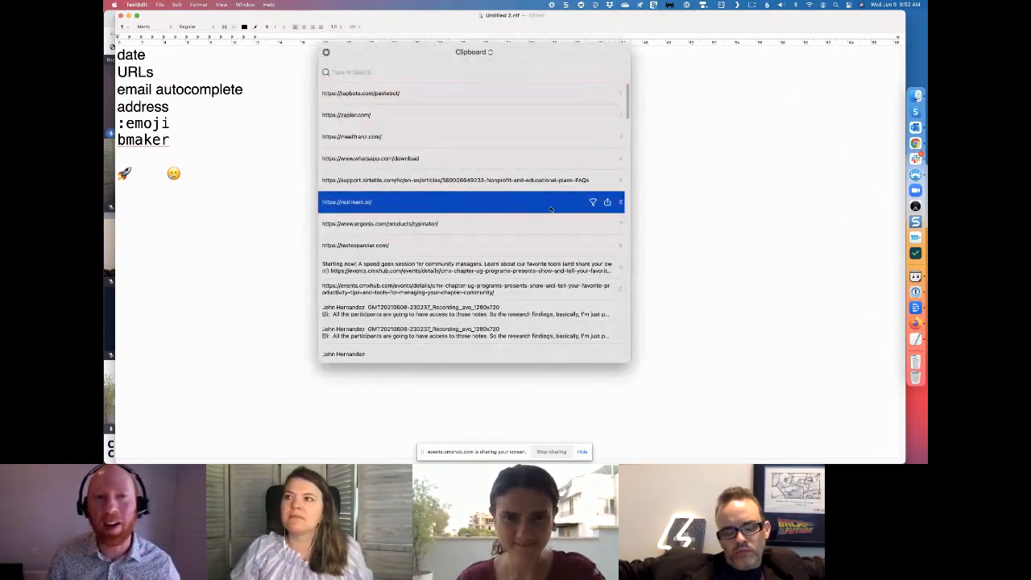
# Step: Dismiss the Pastebot clipboard history and bring up the Chrome video-call session with chat
pyautogui.click(346, 114)
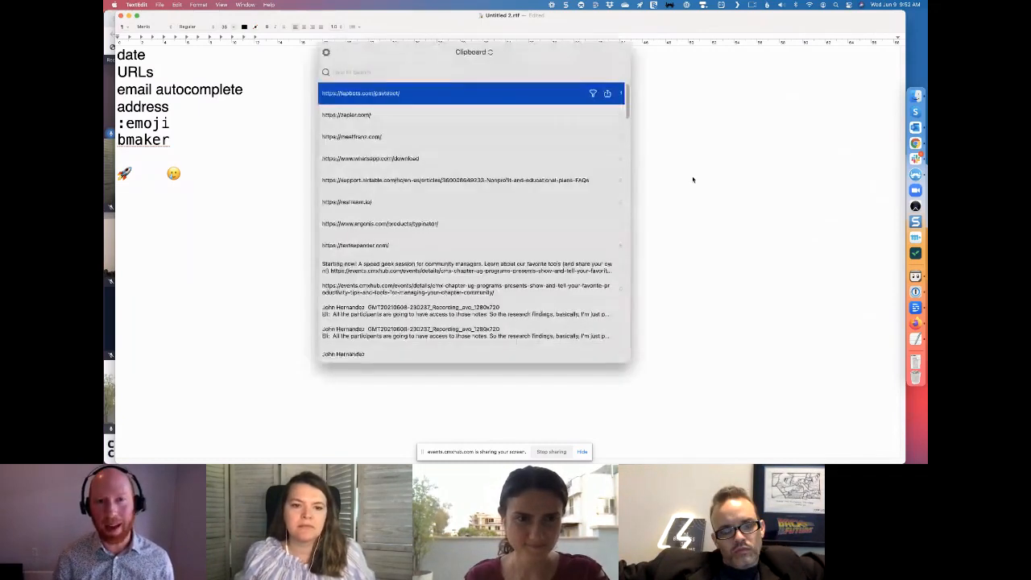
pyautogui.click(467, 266)
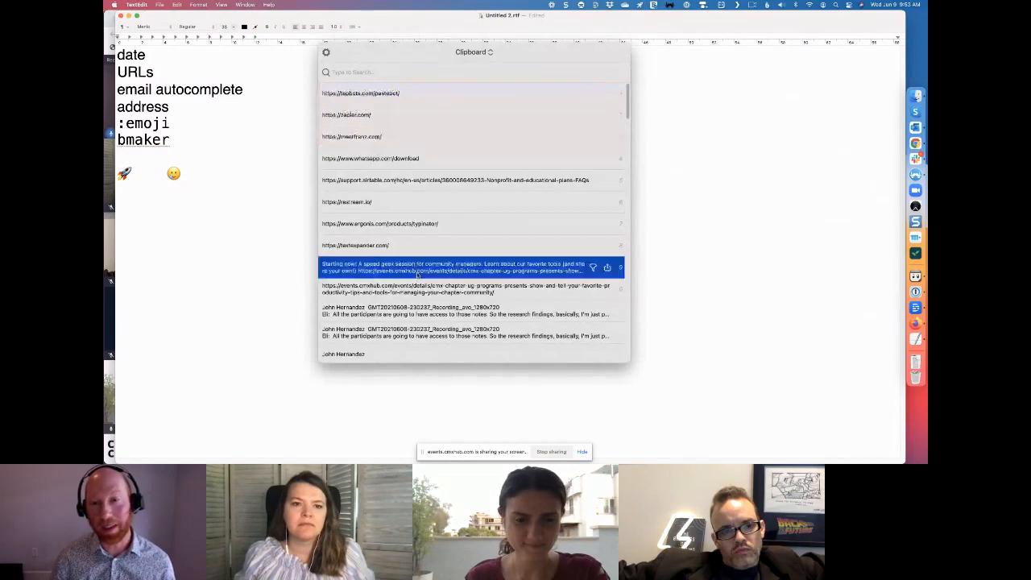
pyautogui.scroll(-3)
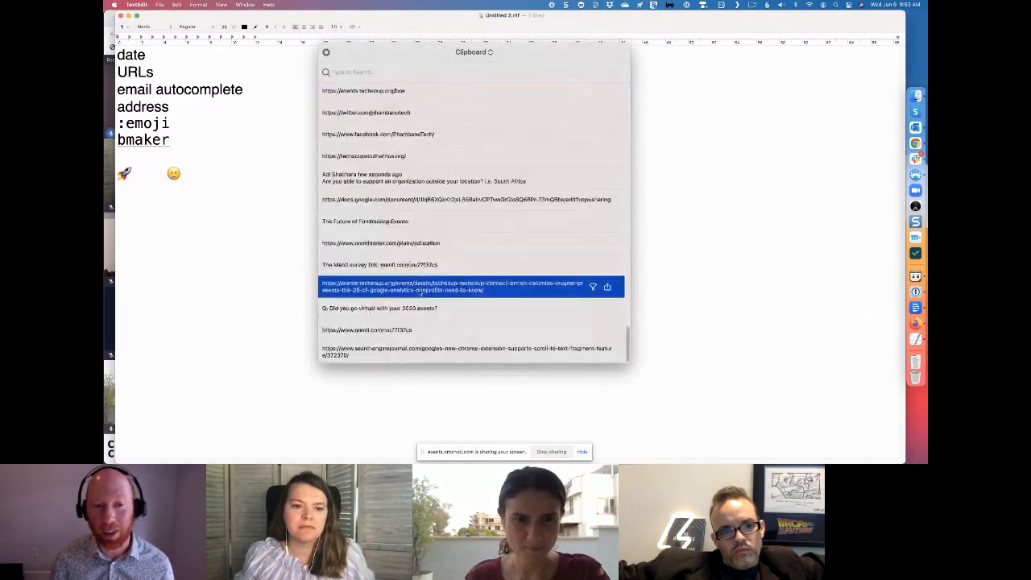
pyautogui.scroll(-3)
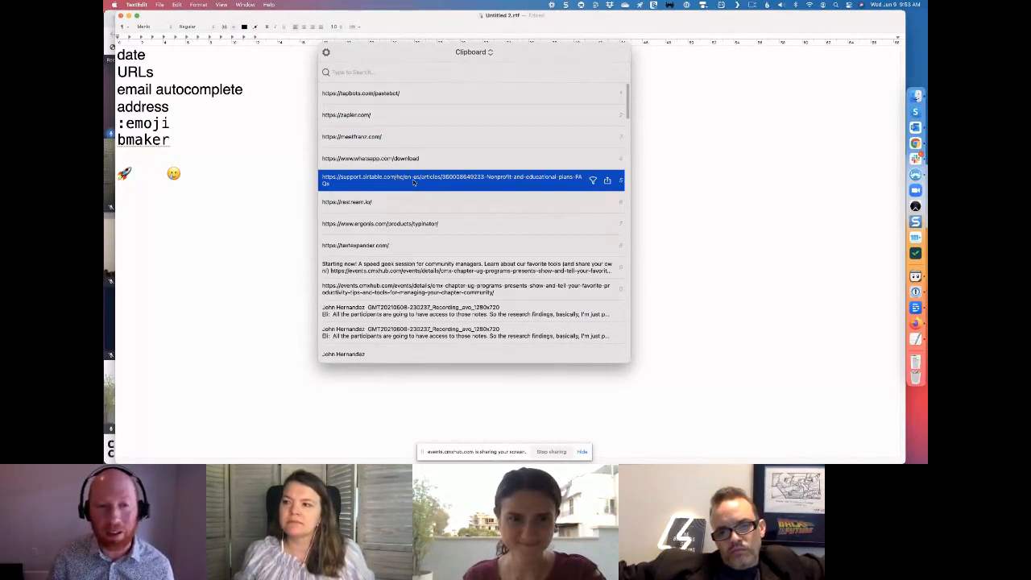
pyautogui.click(380, 223)
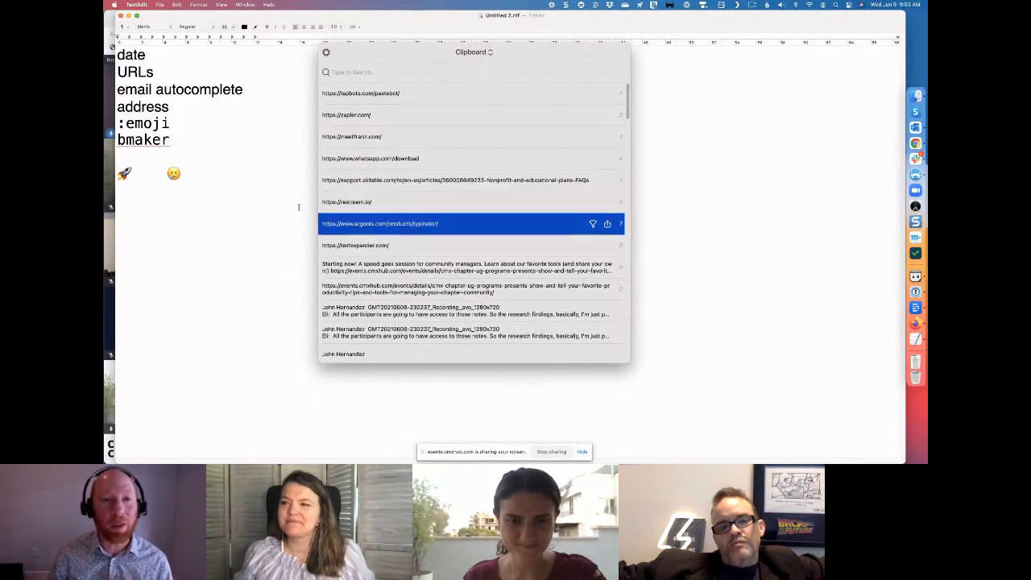
pyautogui.click(346, 115)
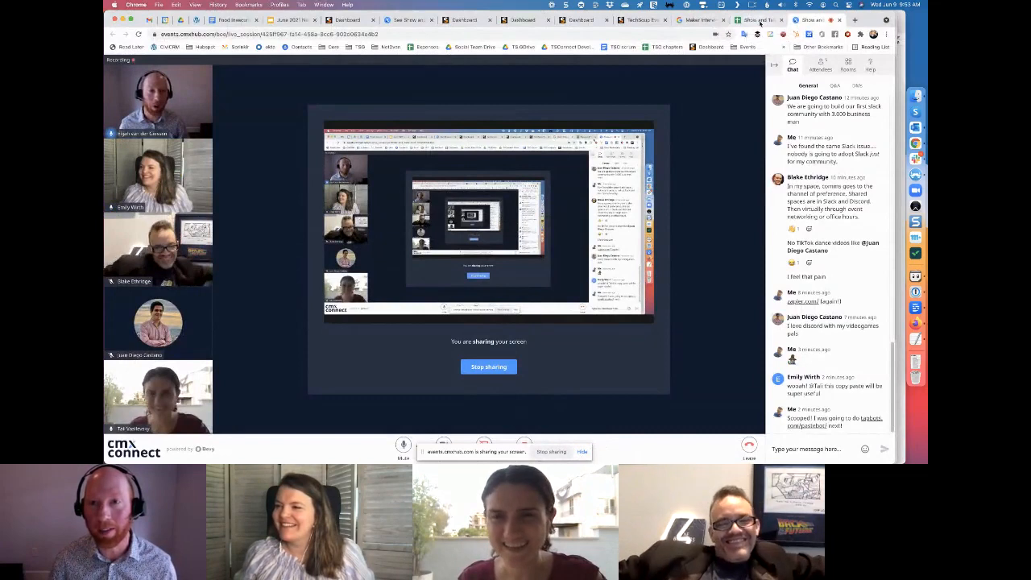
# Step: In a new tab's address bar, type 'pastebot', then replace it with 'clipboard history mac'
pyautogui.write('pastebot')
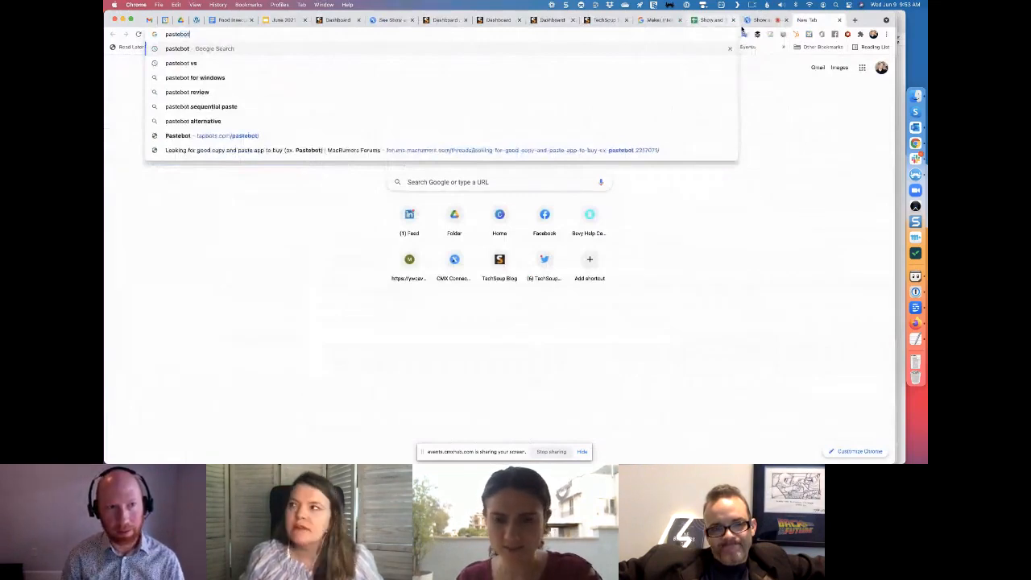
pyautogui.write('clipboard history mac')
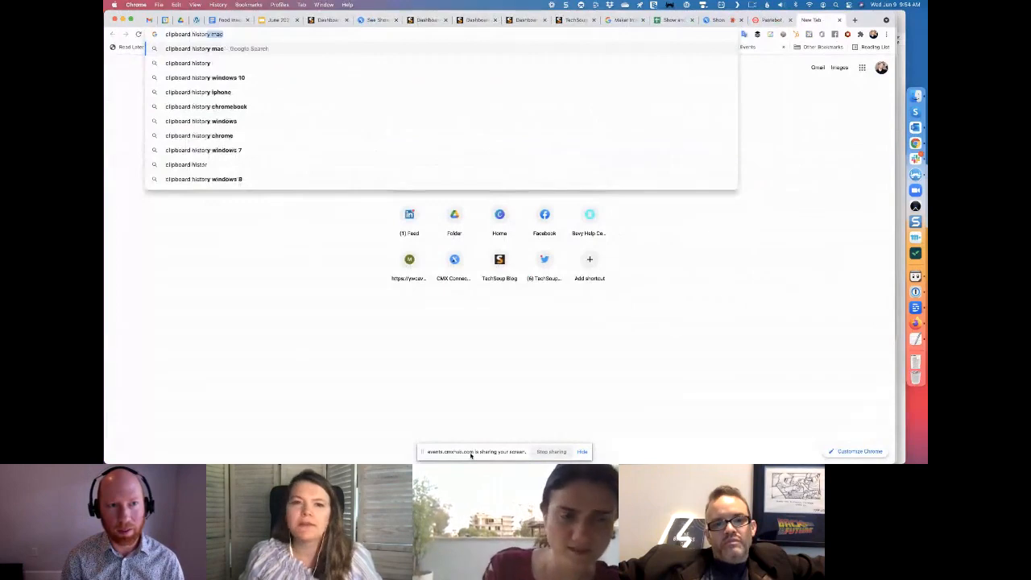